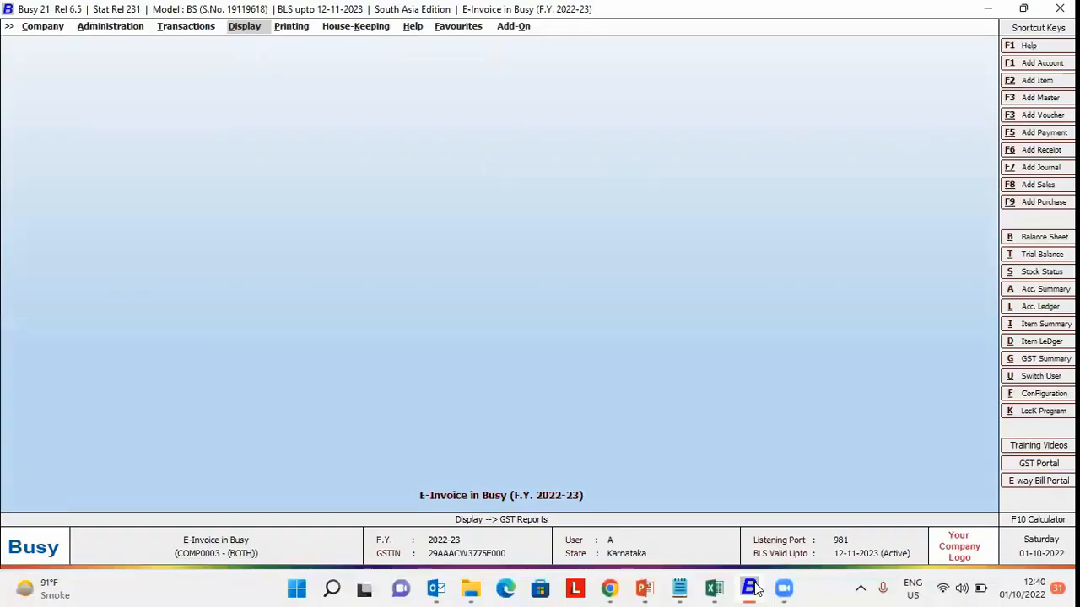
From the Display menu, expand GST Reports and then the GST Returns group
click(244, 27)
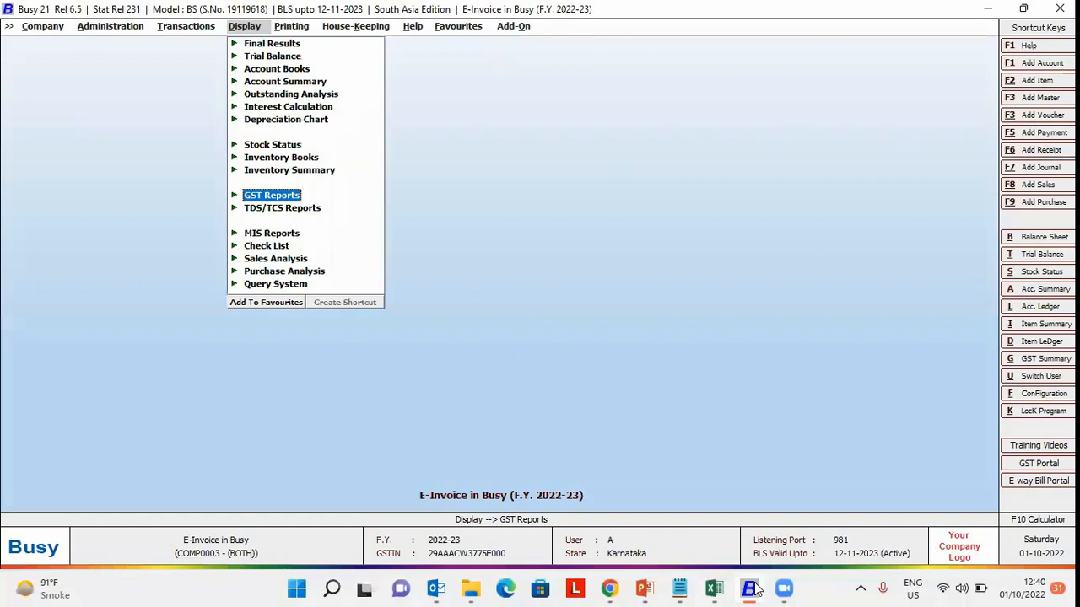
click(271, 194)
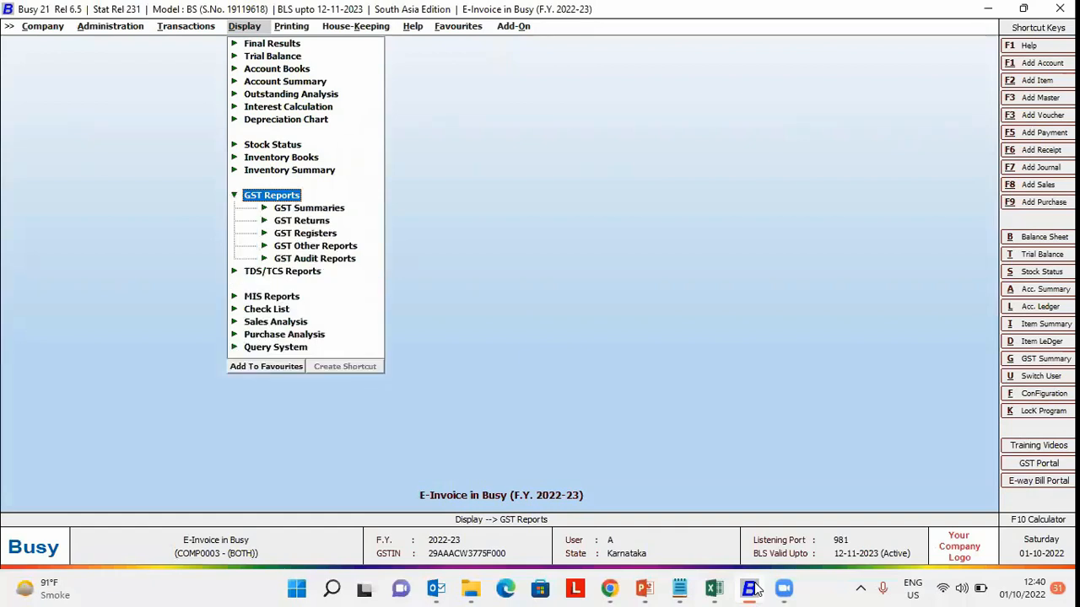
click(301, 221)
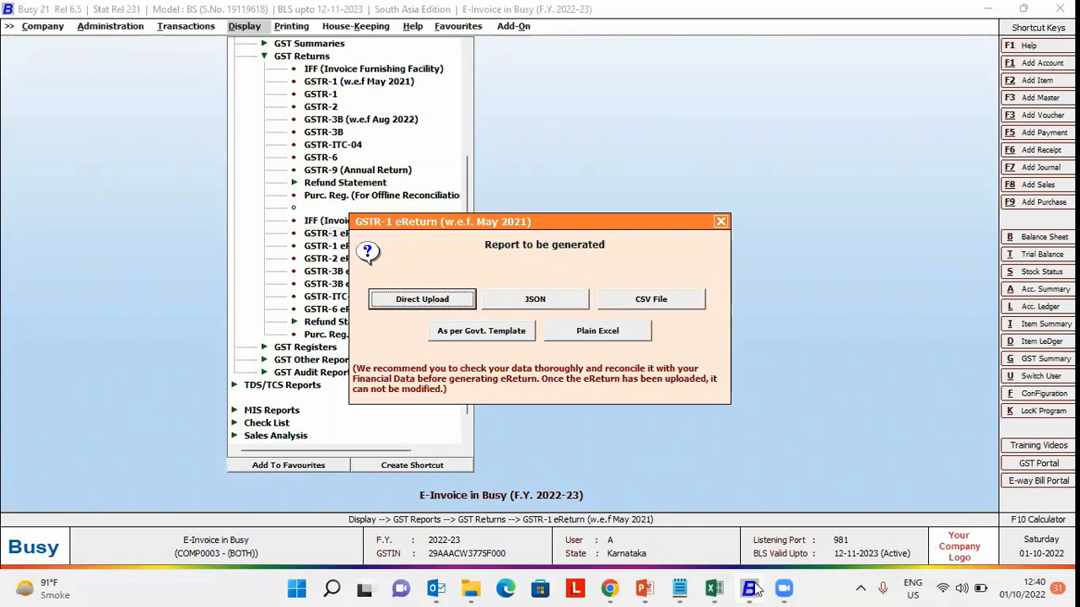
mouse_move(927, 588)
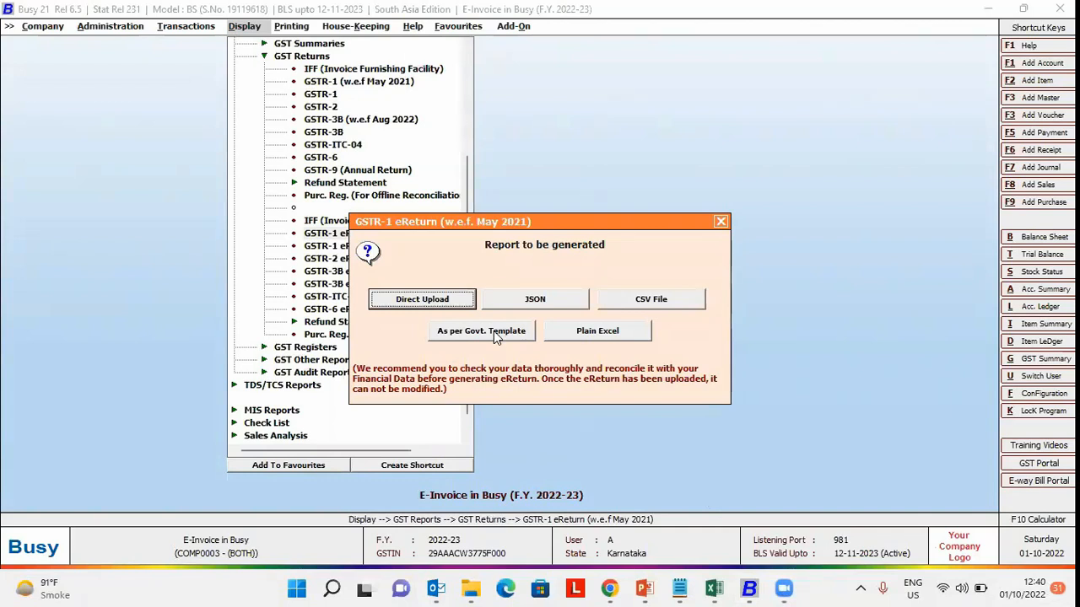
mouse_move(529, 308)
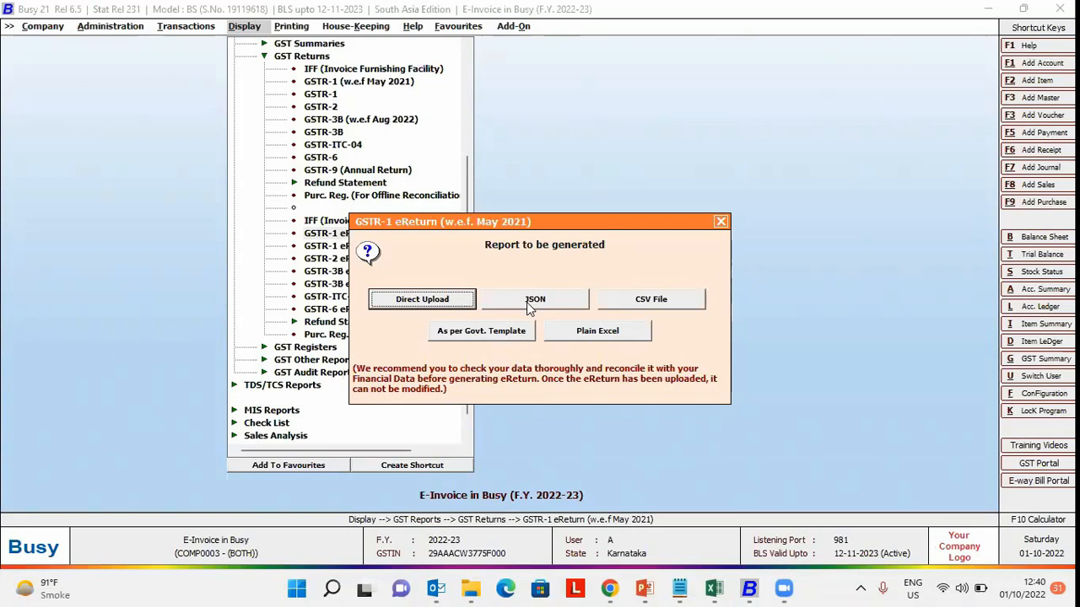
mouse_move(516, 340)
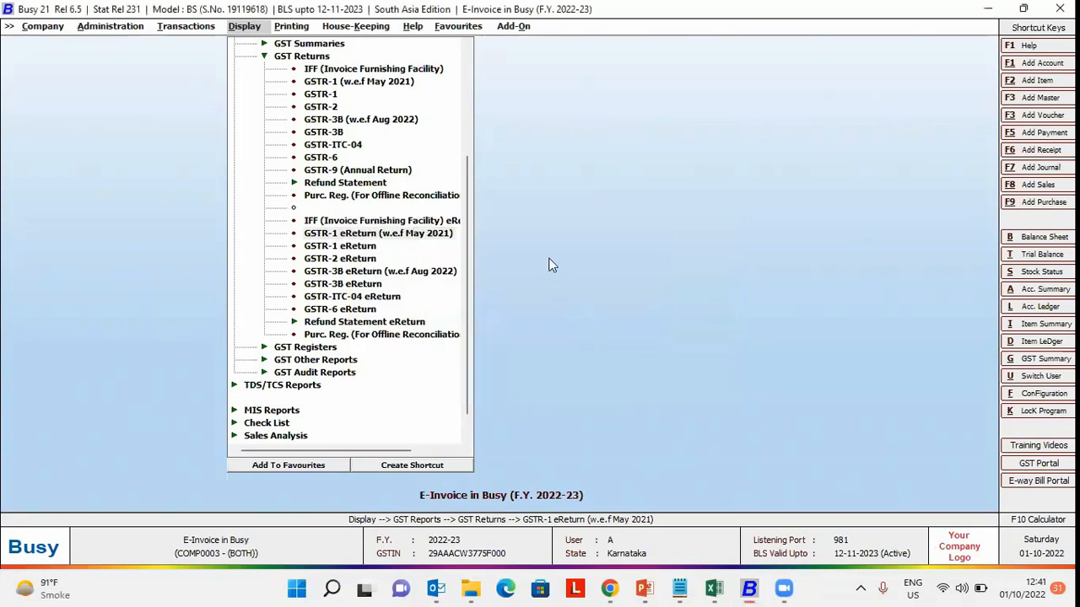
Choose 'As per Govt. Template' for the GSTR-1 eReturn (w.e.f. May 2021)
click(378, 232)
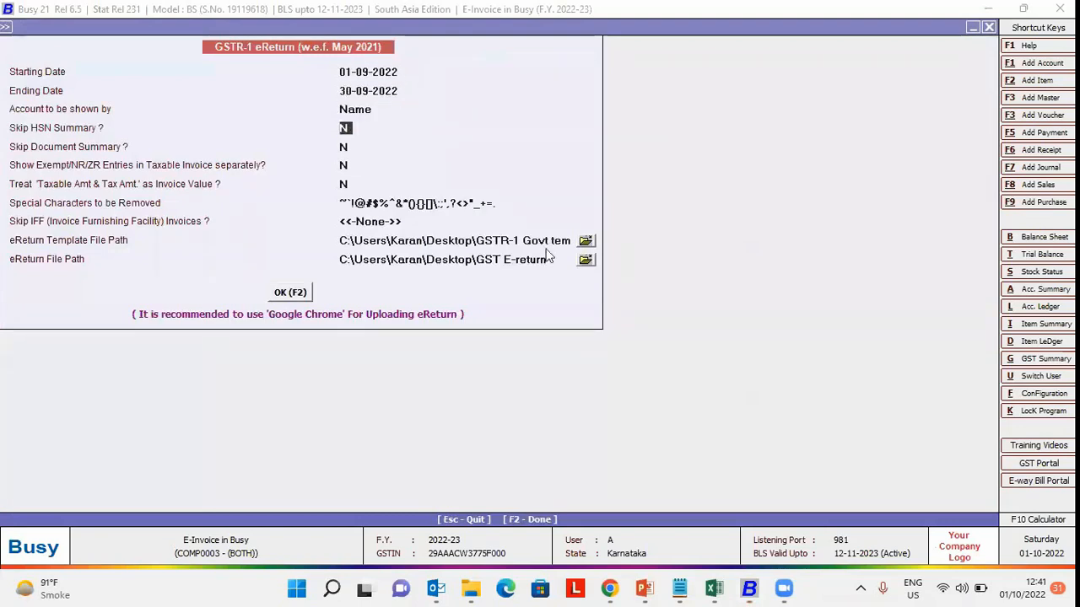
Check the eReturn Template File Path setting for the September 2022 return
click(455, 240)
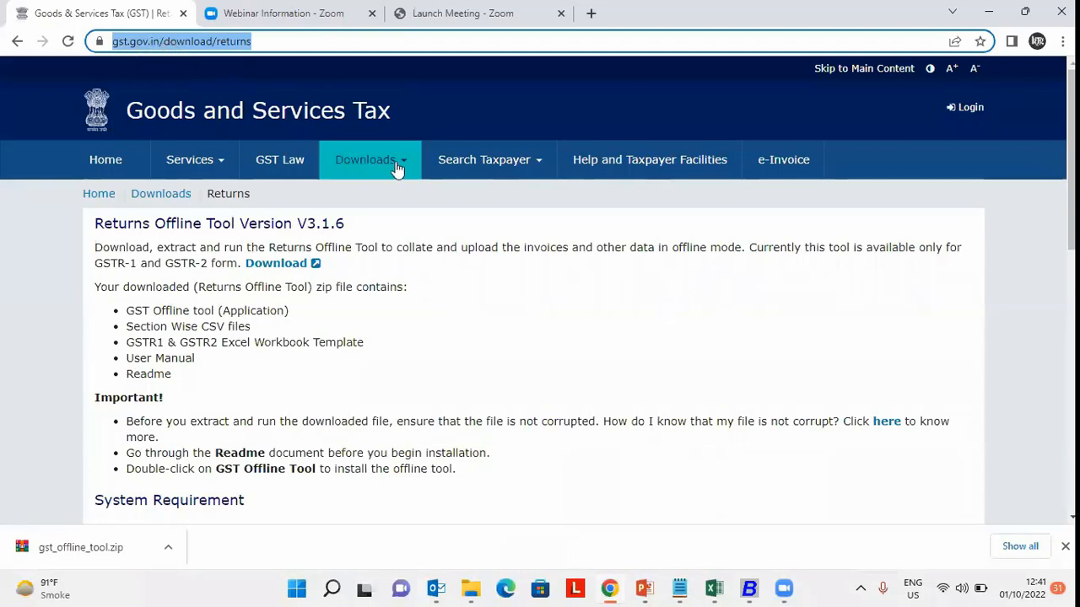
mouse_move(401, 165)
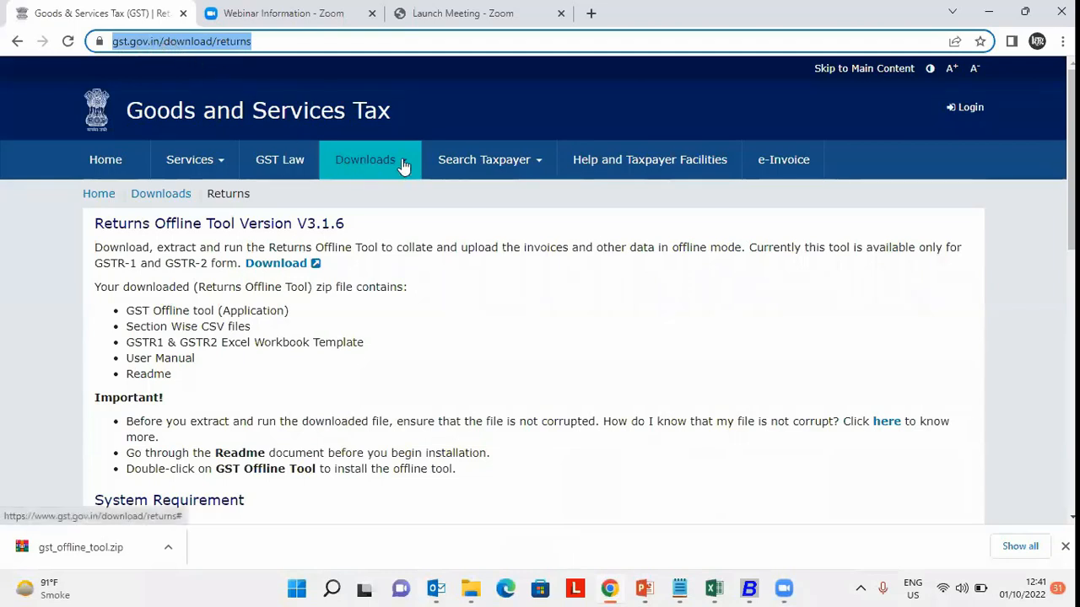
mouse_move(296, 231)
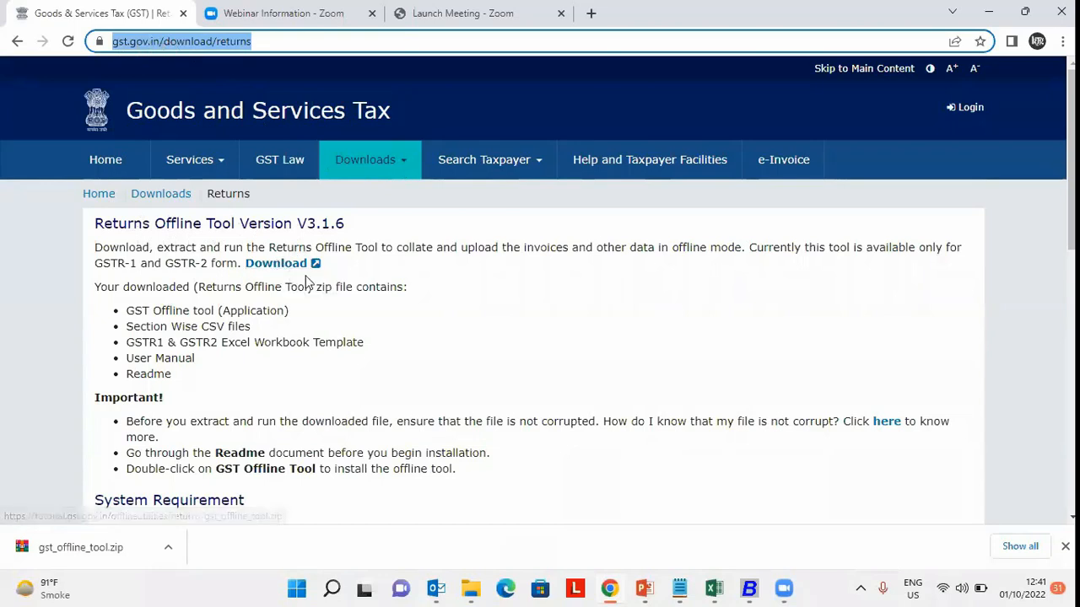
mouse_move(645, 547)
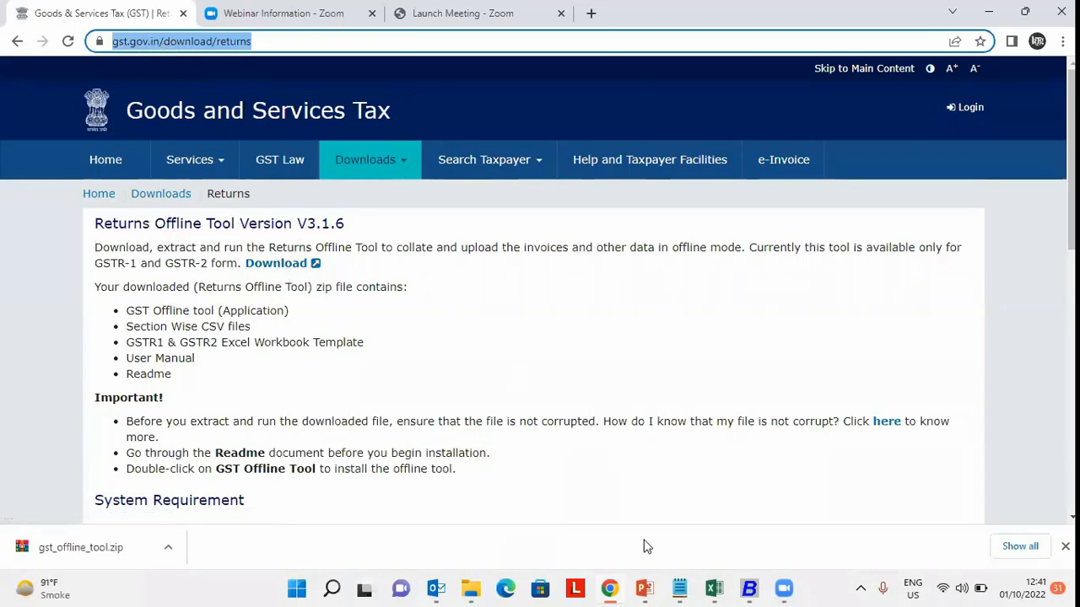
click(748, 588)
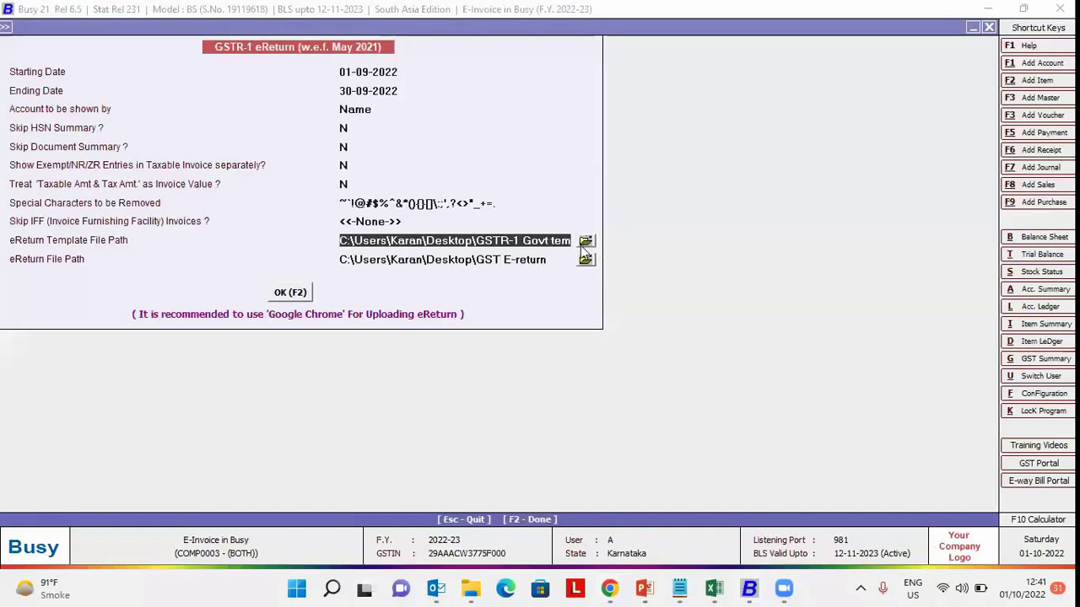
mouse_move(521, 272)
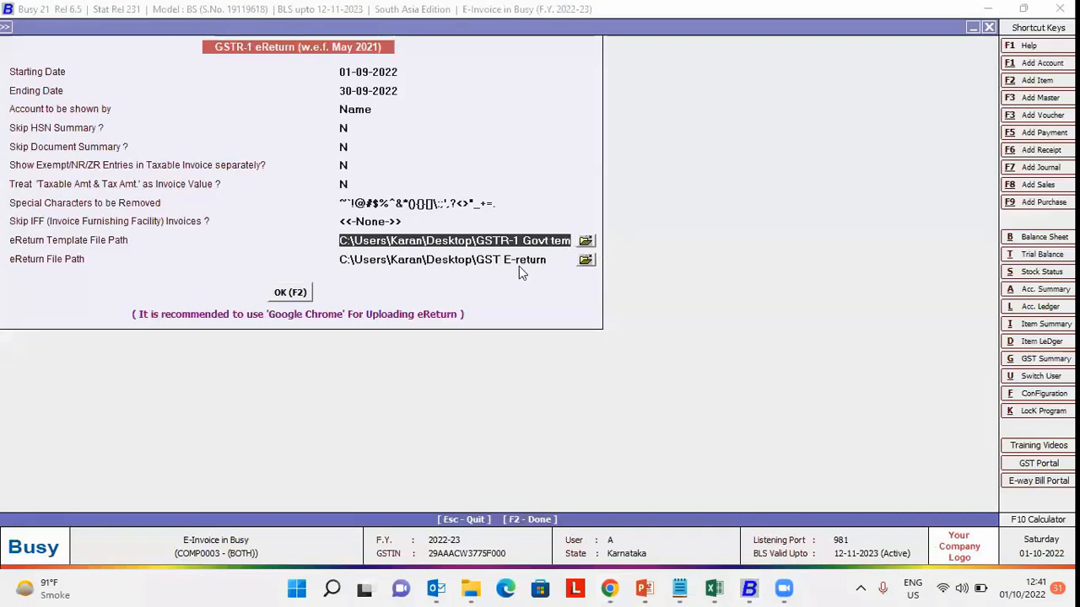
click(454, 259)
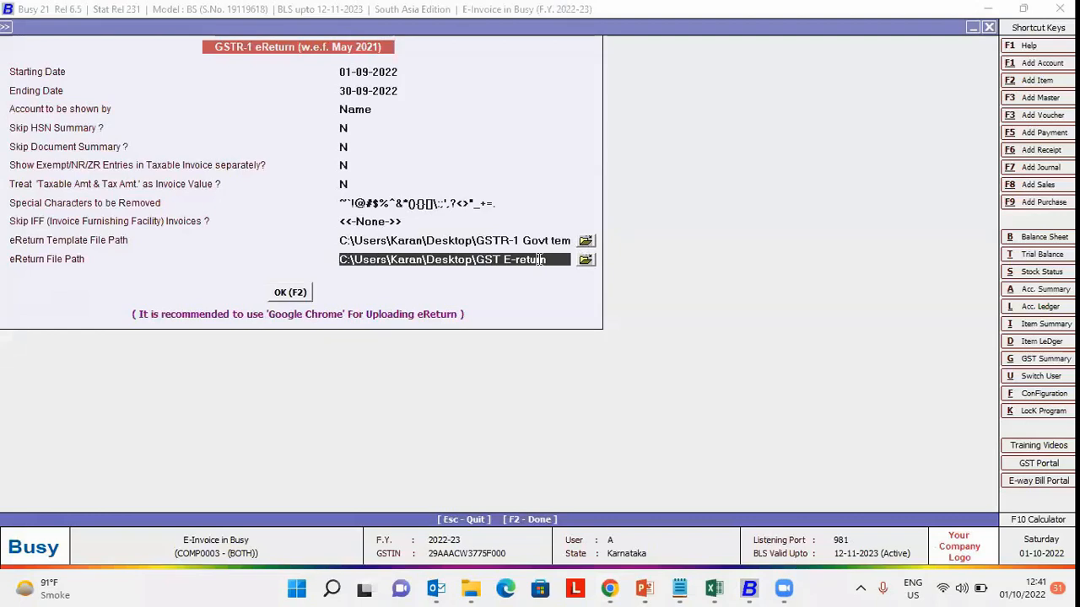
mouse_move(261, 316)
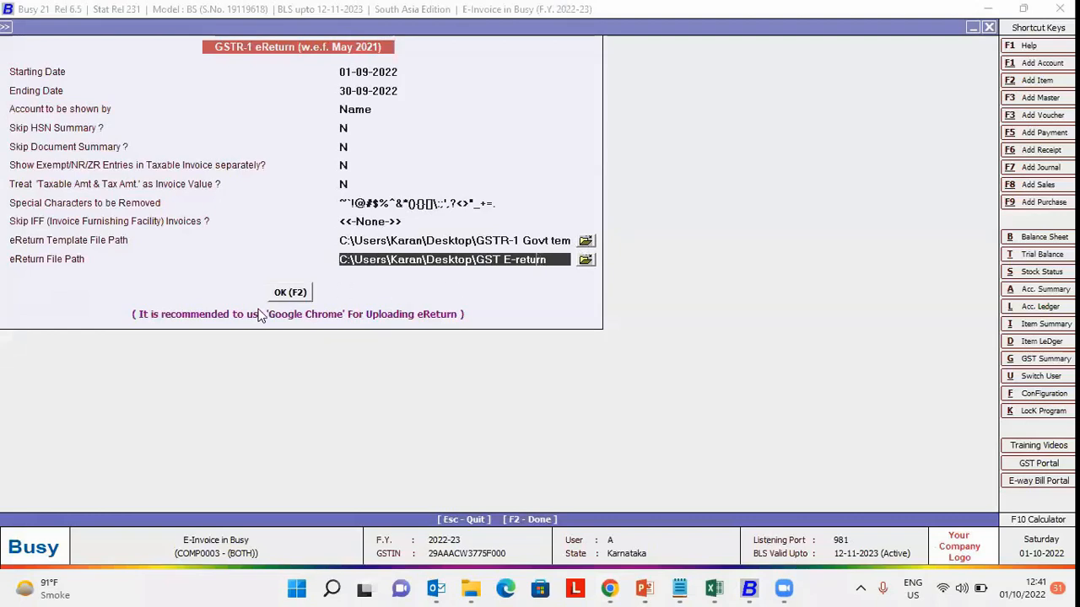
Confirm the eReturn settings, check transactions for errors, and proceed with Govt. Template
click(290, 292)
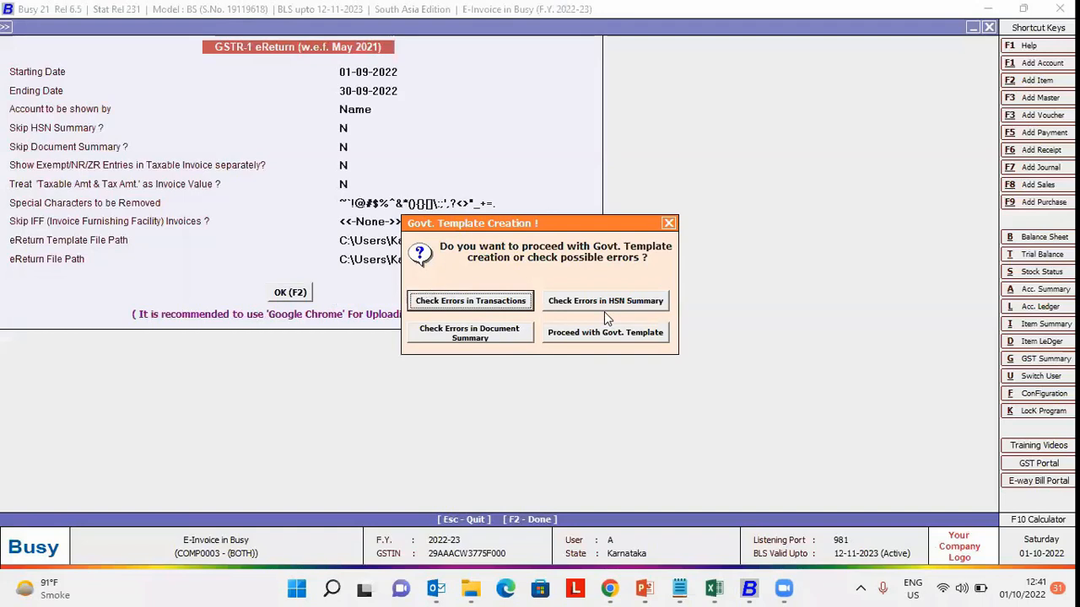
mouse_move(470, 301)
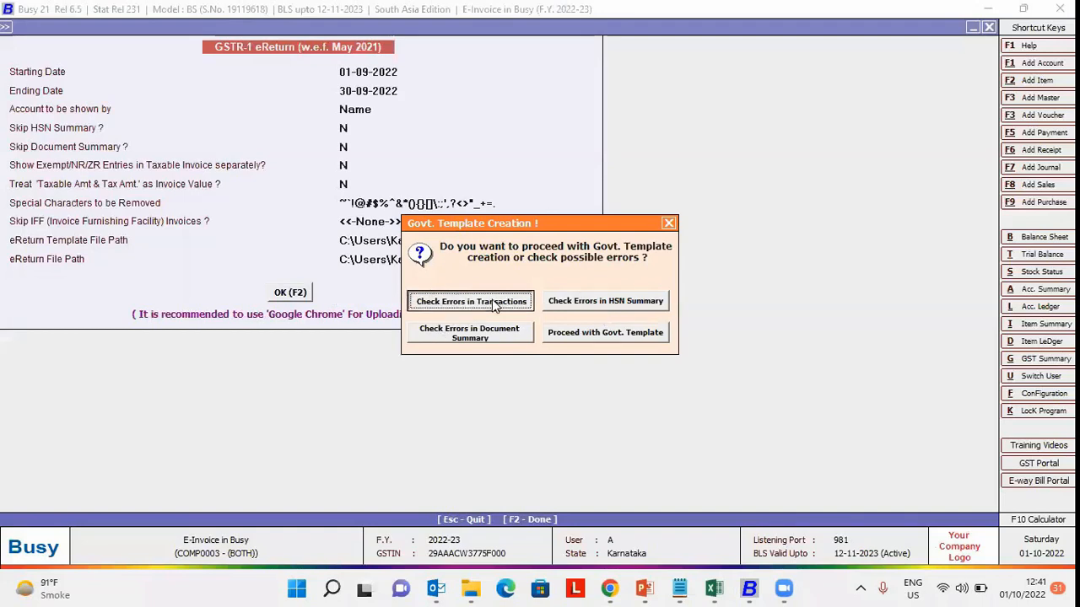
click(471, 302)
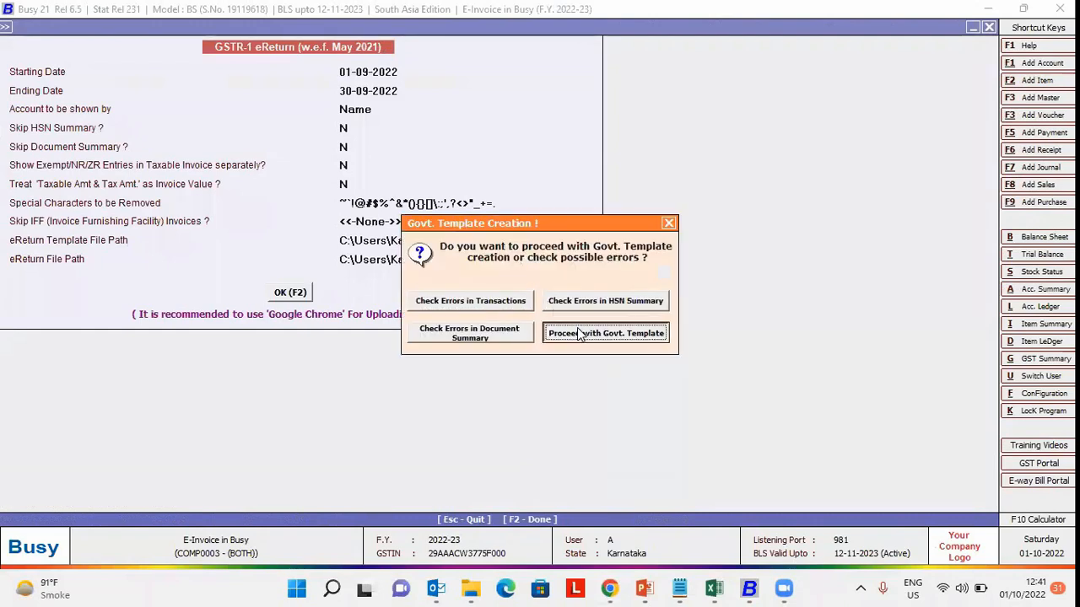
click(606, 332)
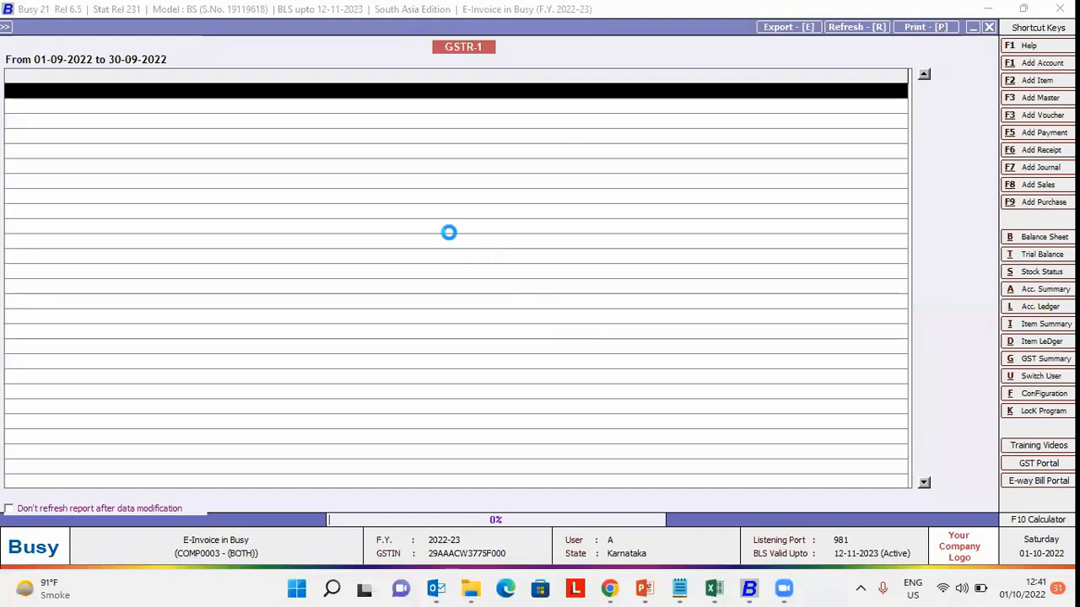